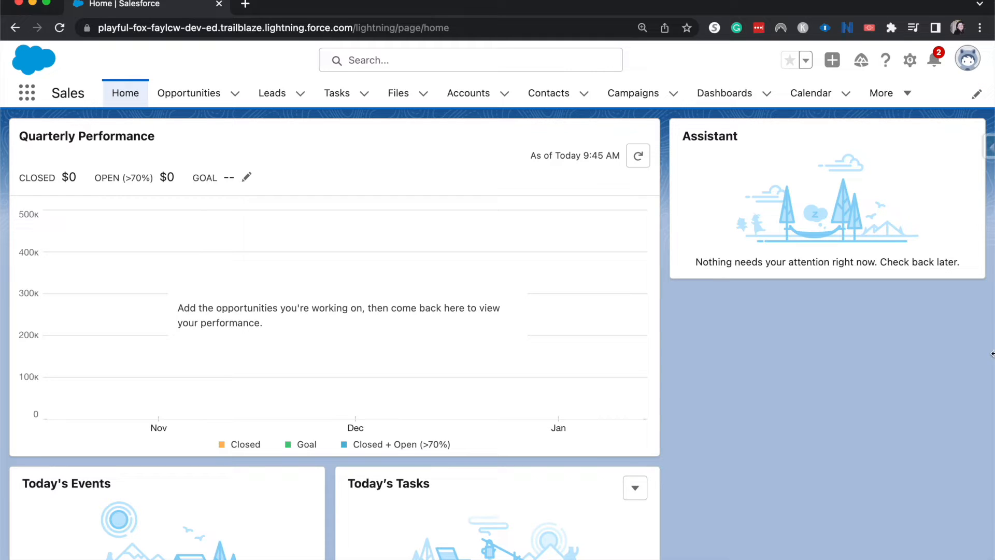
{"action": "mouse_move", "coordinate": [920, 77]}
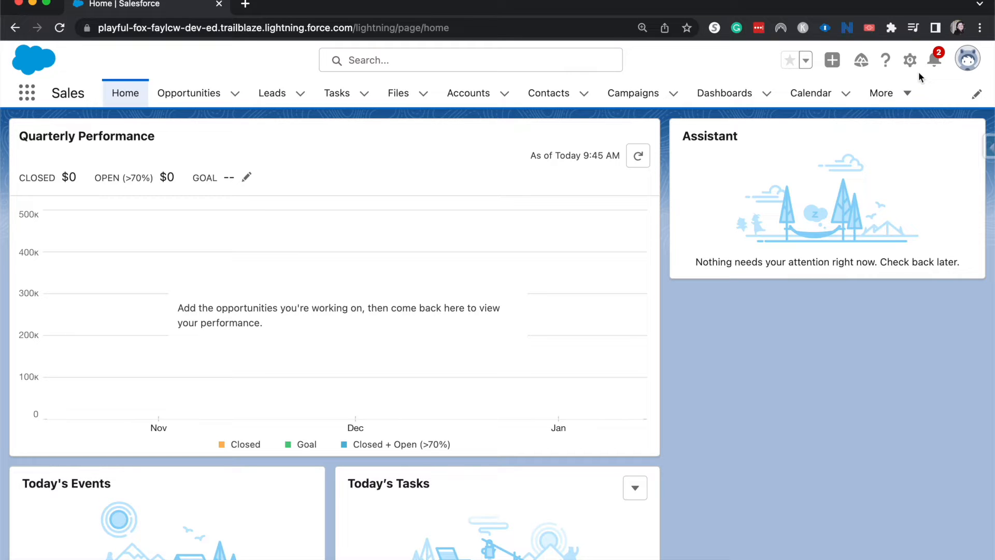
- Go to Setup from the gear menu and search Quick Find for 'calenda'
{"action": "left_click", "coordinate": [910, 60]}
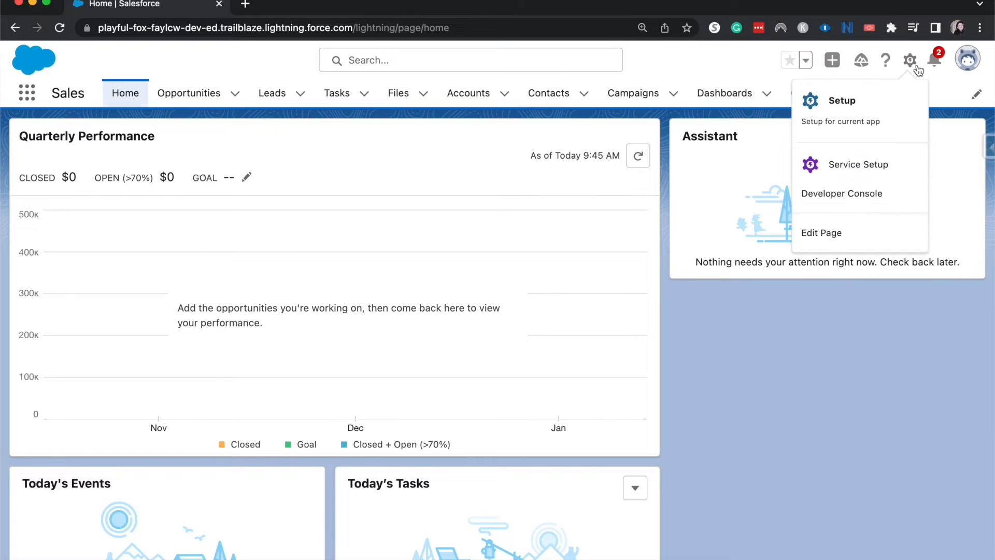
{"action": "left_click", "coordinate": [842, 100]}
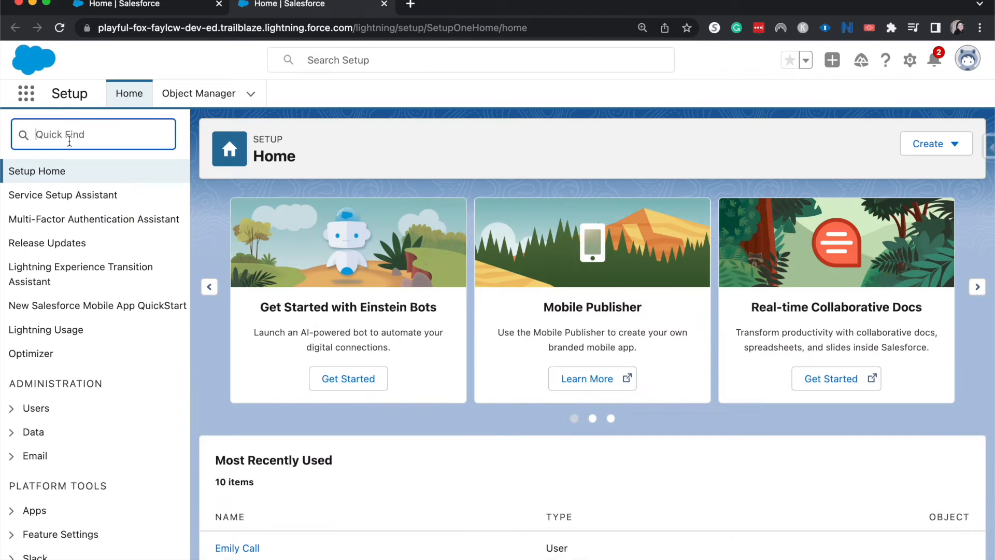
{"action": "type", "text": "c"}
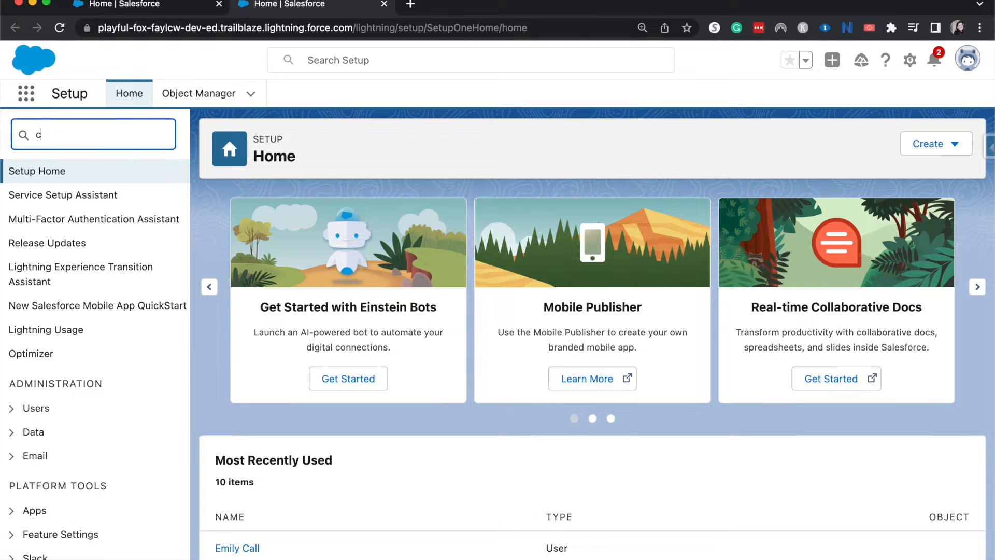
{"action": "type", "text": "alenda"}
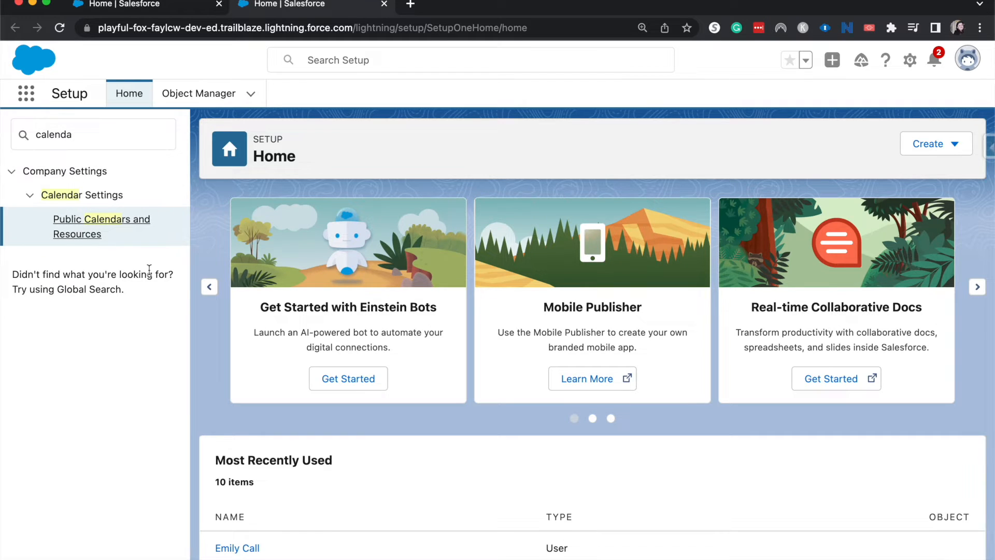
- From Public Calendars and Resources, start a new public calendar named 'All Hands - Whole Company'
{"action": "left_click", "coordinate": [101, 226]}
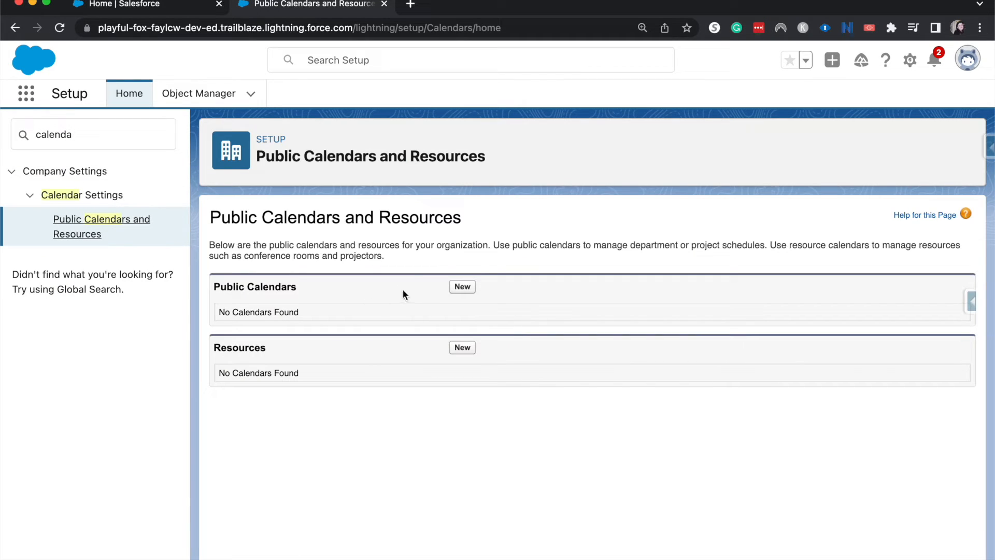
{"action": "mouse_move", "coordinate": [463, 287]}
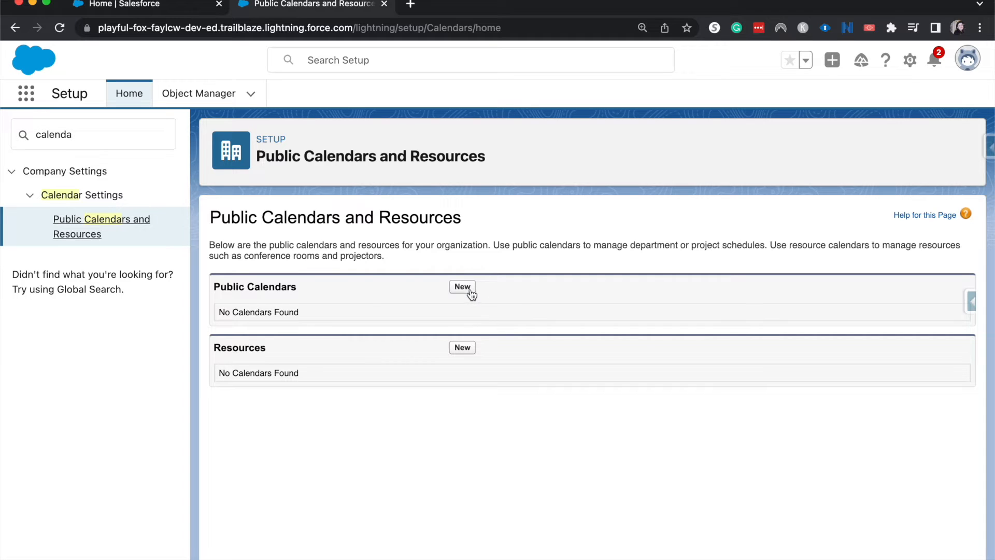
{"action": "left_click", "coordinate": [462, 286]}
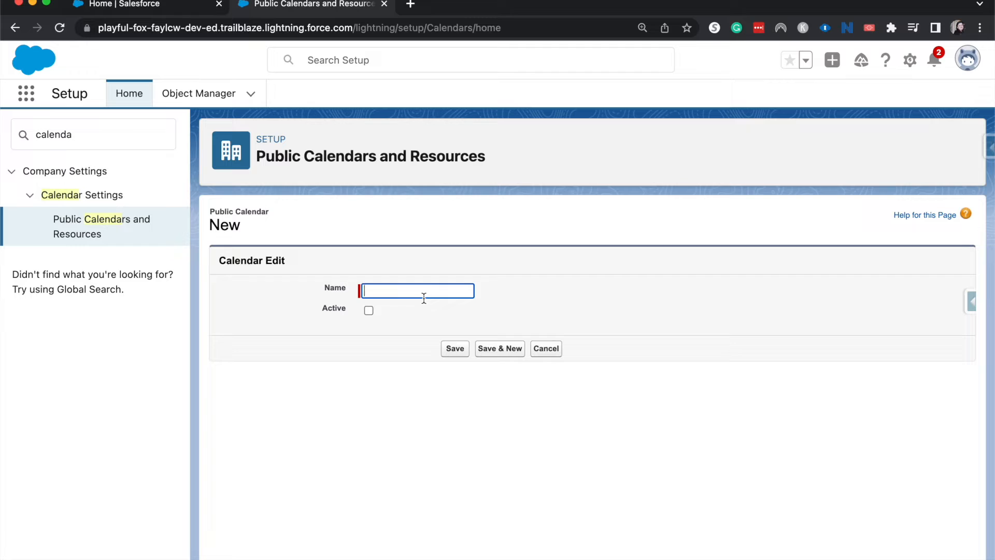
{"action": "type", "text": "A"}
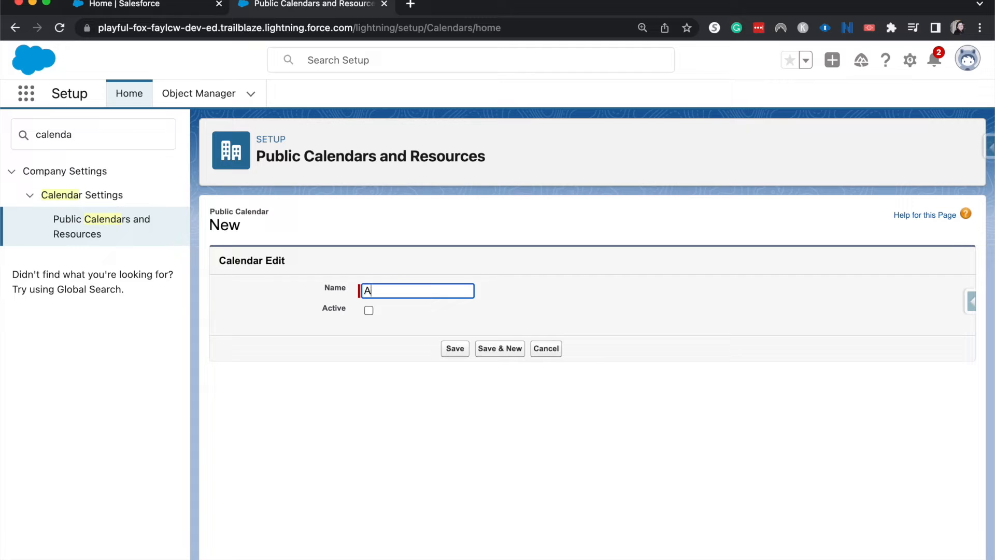
{"action": "type", "text": "ll Hands - Who"}
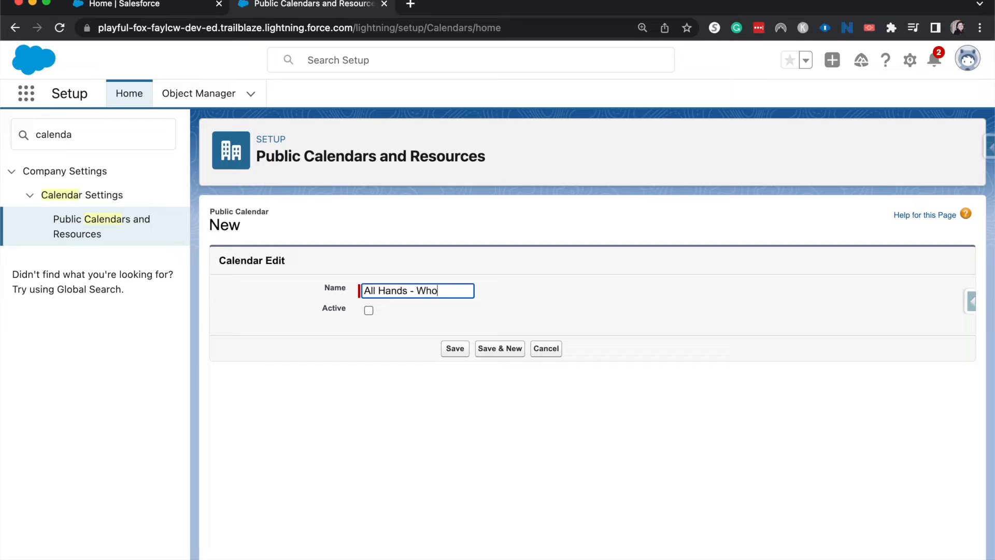
{"action": "type", "text": "le Company"}
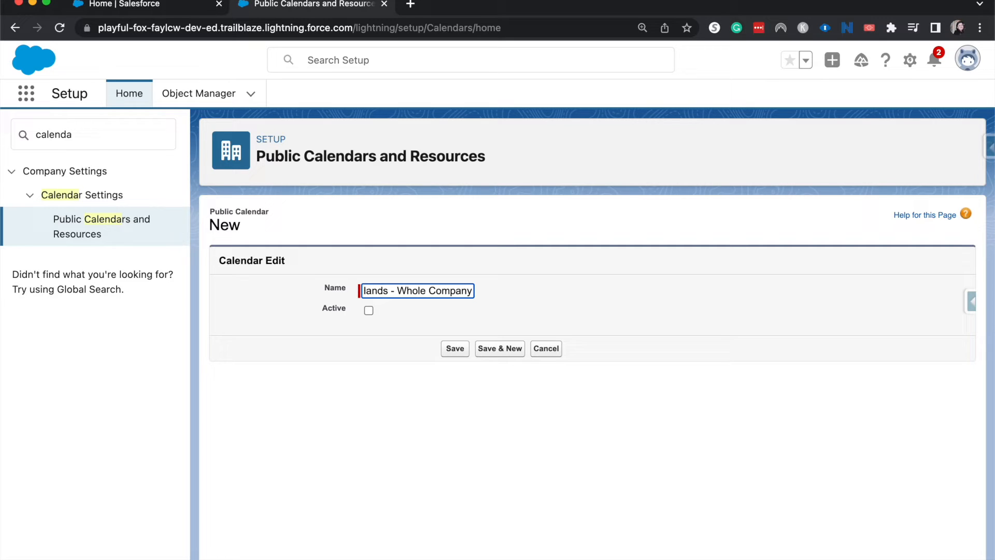
{"action": "mouse_move", "coordinate": [452, 281]}
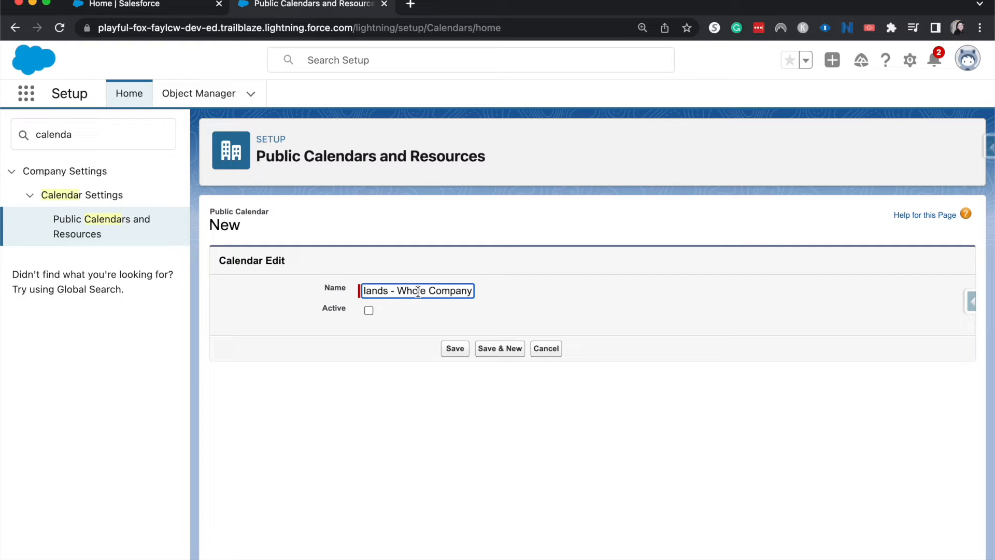
{"action": "mouse_move", "coordinate": [417, 310]}
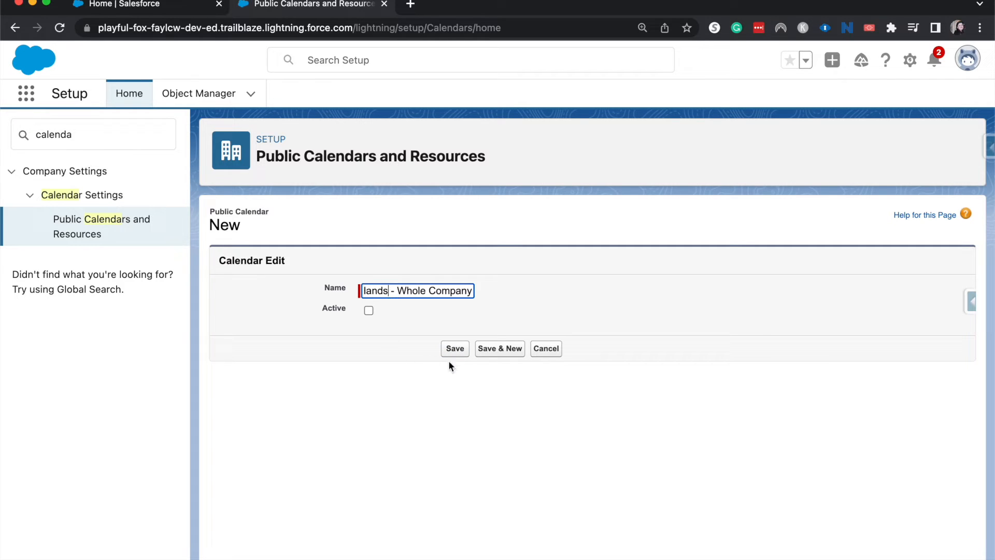
- Save the calendar, mark it Active, and return to the Sales home page
{"action": "left_click", "coordinate": [454, 349]}
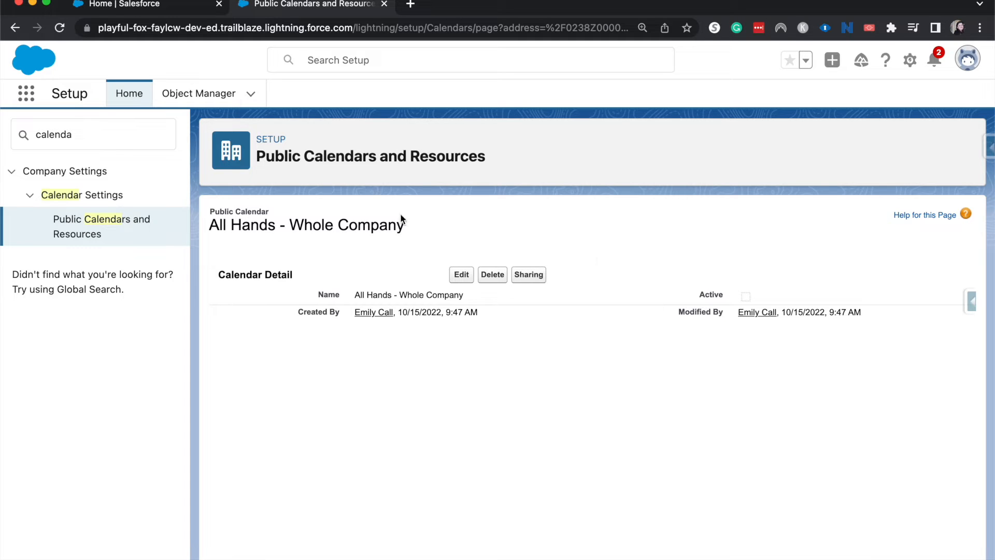
{"action": "left_click", "coordinate": [461, 273]}
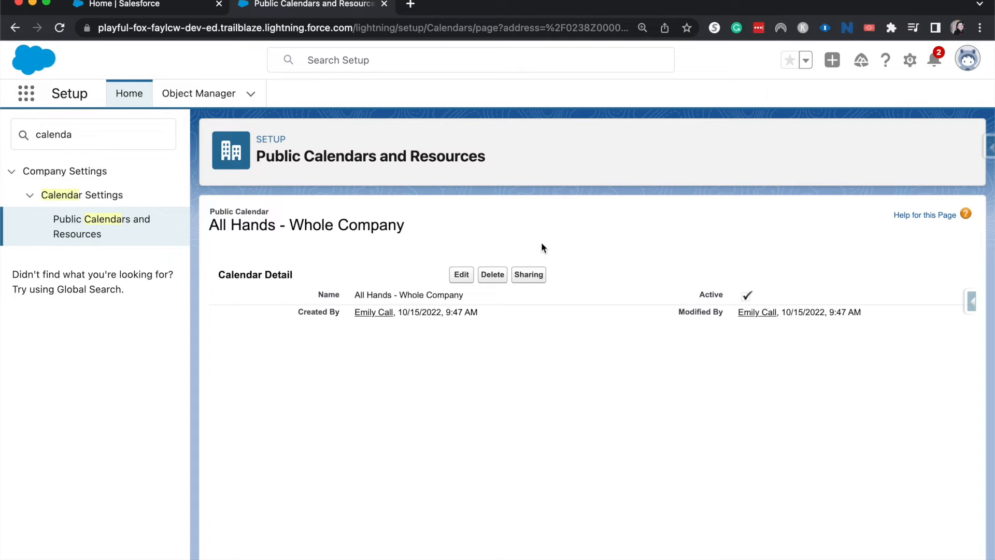
{"action": "left_click", "coordinate": [120, 4]}
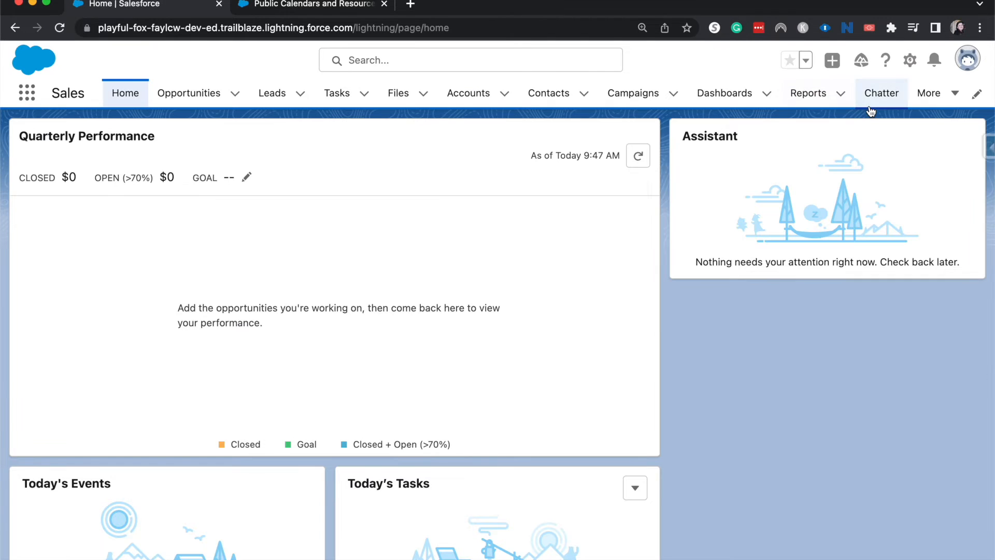
- Go to the Calendar page via More, showing the week of October 9–15, 2022
{"action": "left_click", "coordinate": [929, 92]}
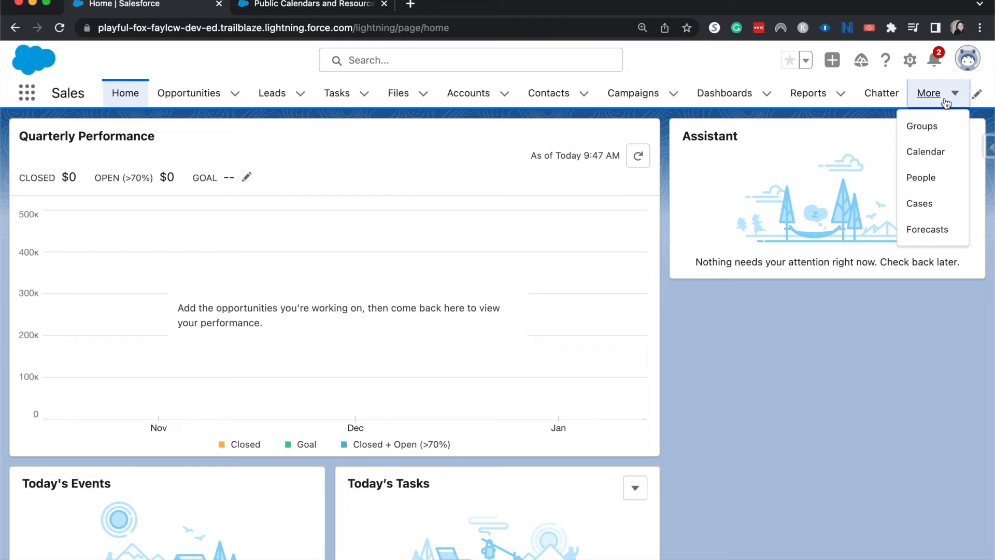
{"action": "left_click", "coordinate": [925, 151]}
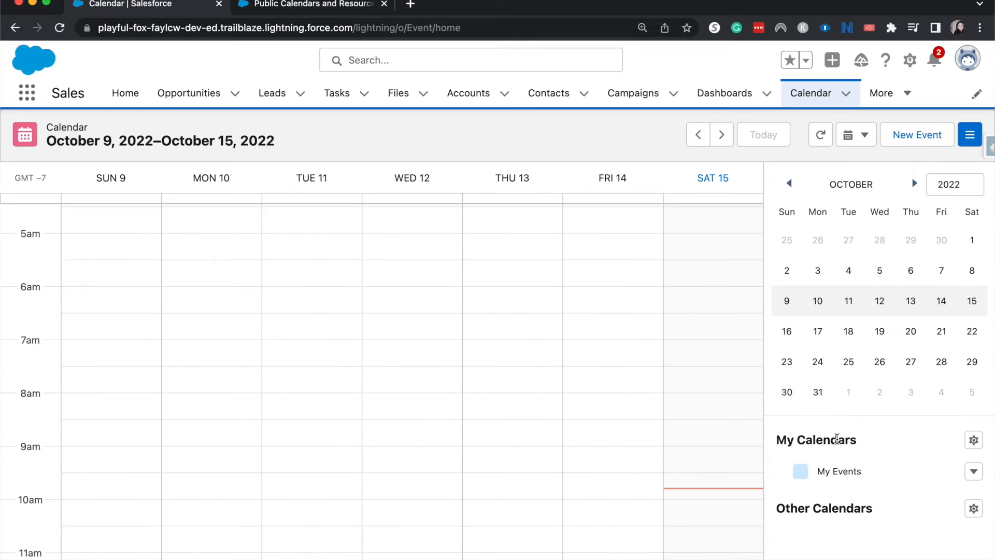
{"action": "left_click", "coordinate": [974, 470]}
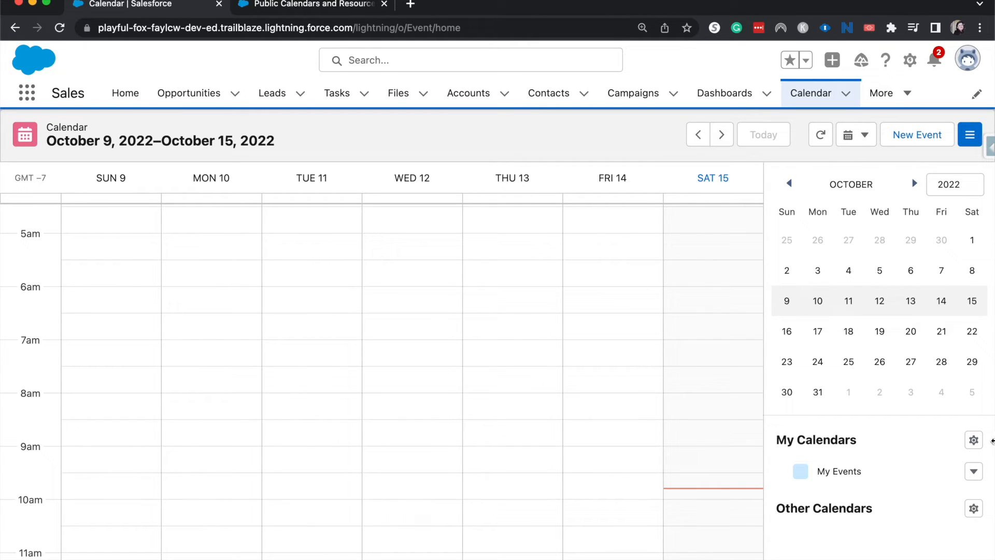
{"action": "left_click", "coordinate": [974, 440]}
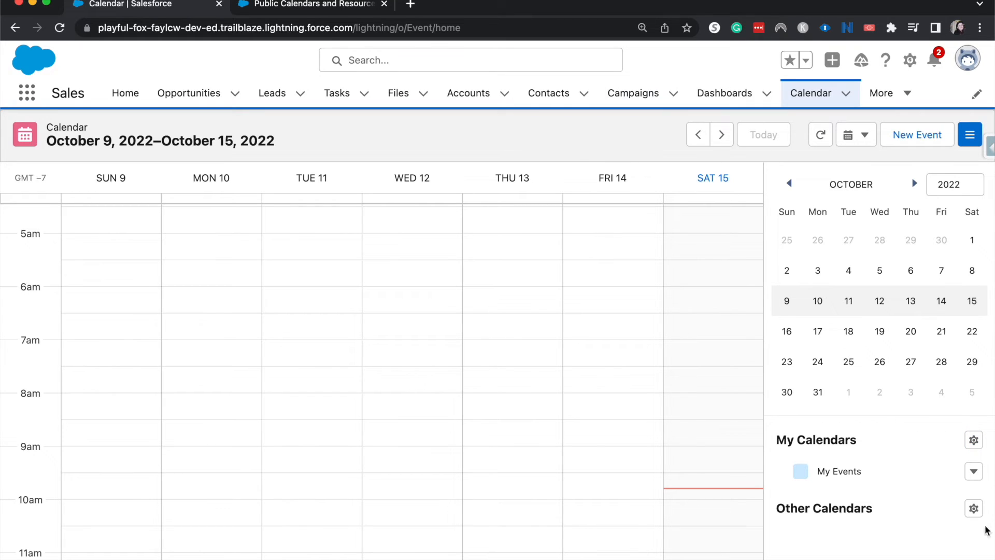
- Choose New Calendar from the My Calendars gear to reach the Create Calendar dialog
{"action": "left_click", "coordinate": [974, 439]}
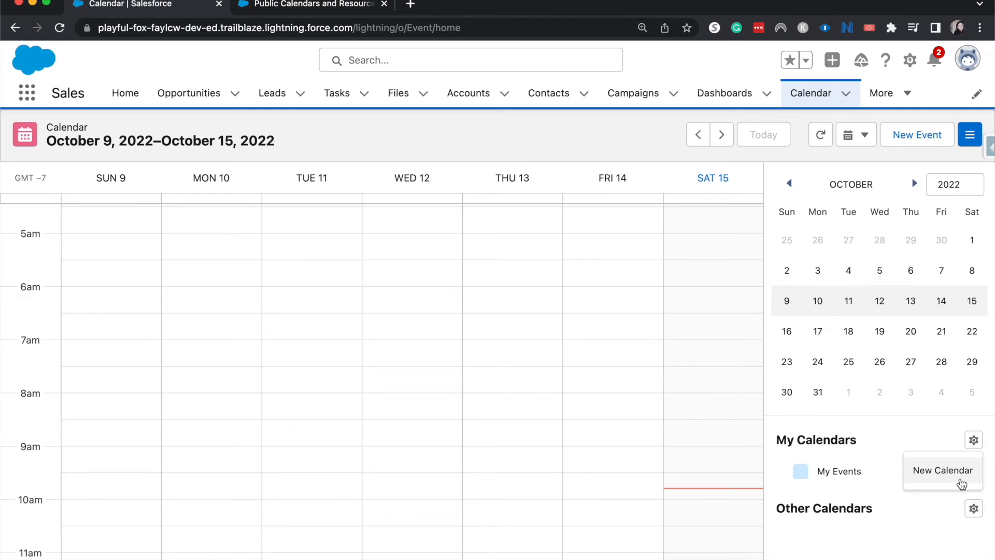
{"action": "left_click", "coordinate": [943, 470]}
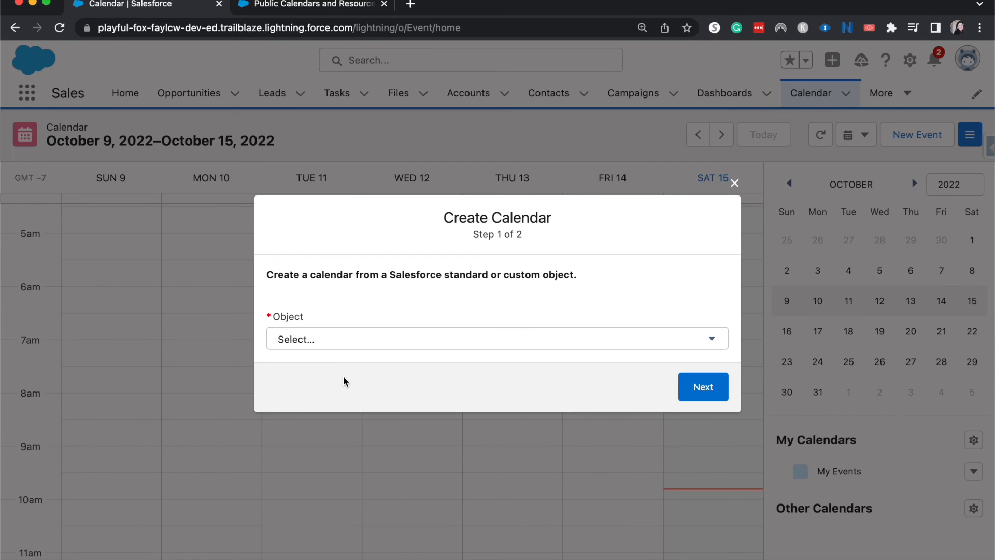
{"action": "mouse_move", "coordinate": [470, 131]}
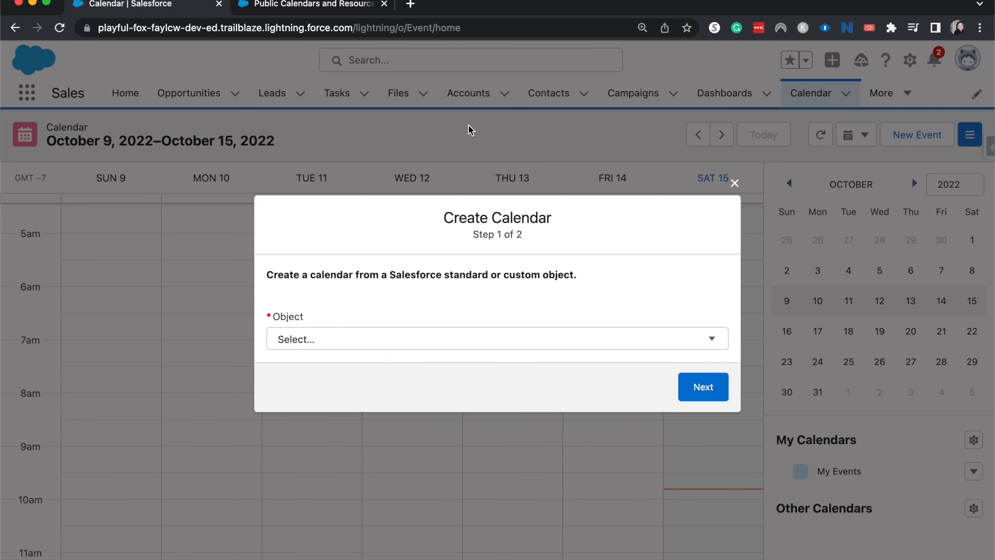
{"action": "mouse_move", "coordinate": [689, 68]}
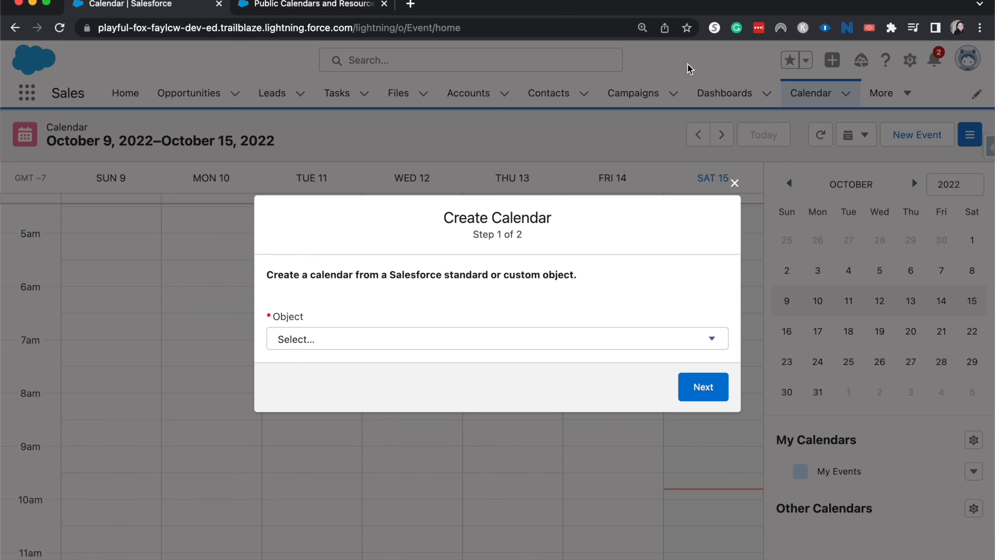
{"action": "mouse_move", "coordinate": [690, 51]}
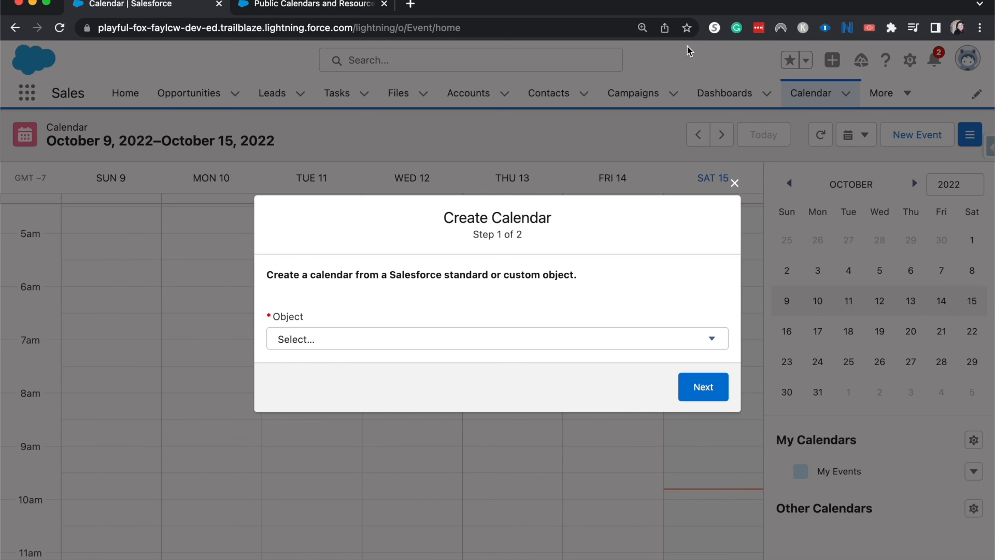